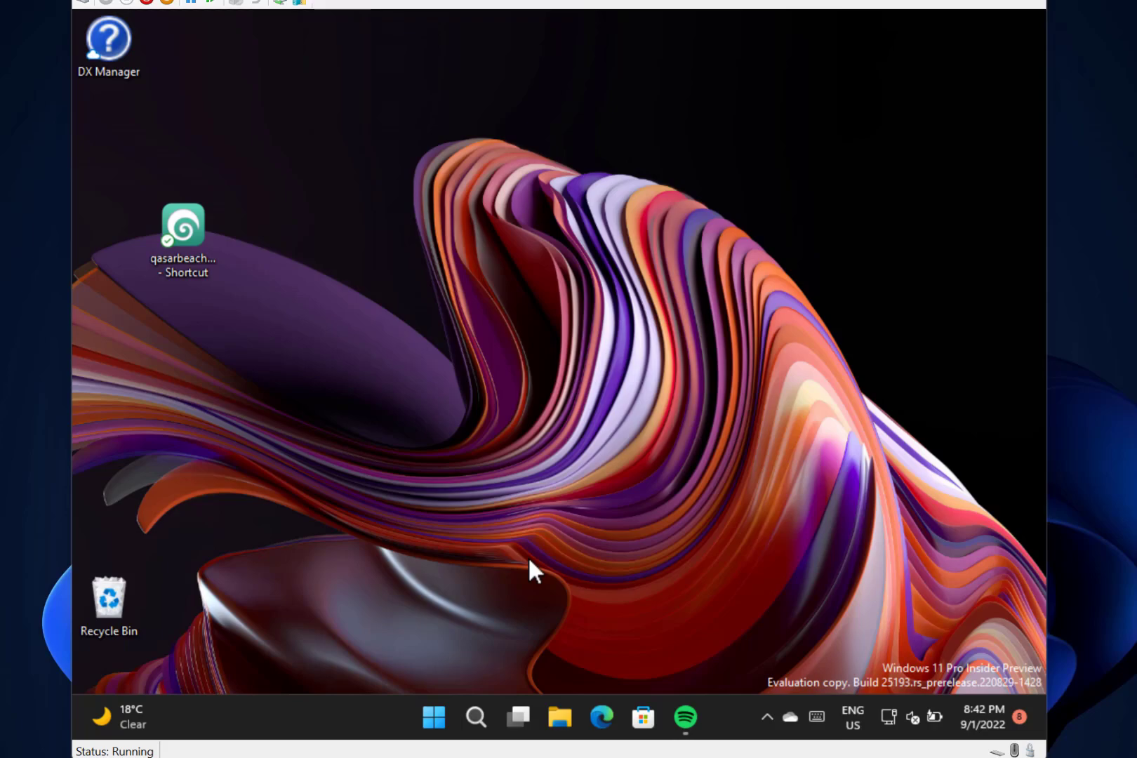
mouse_move(418, 439)
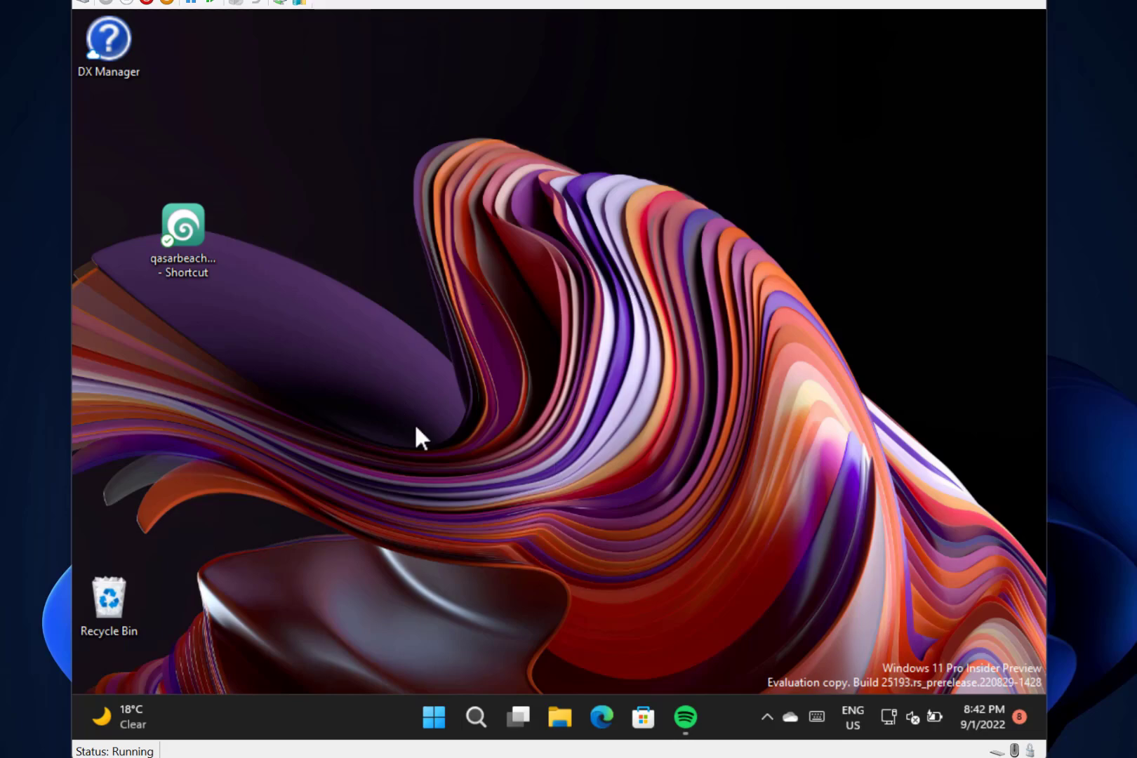
mouse_move(346, 643)
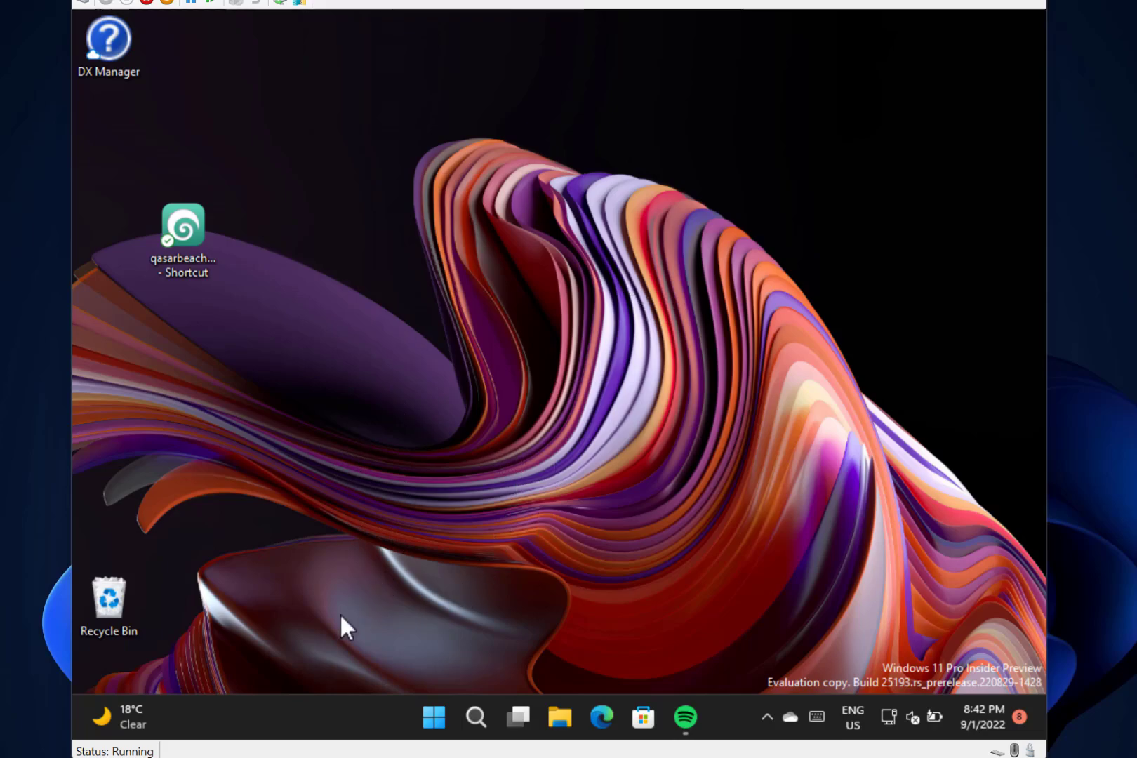
mouse_move(297, 672)
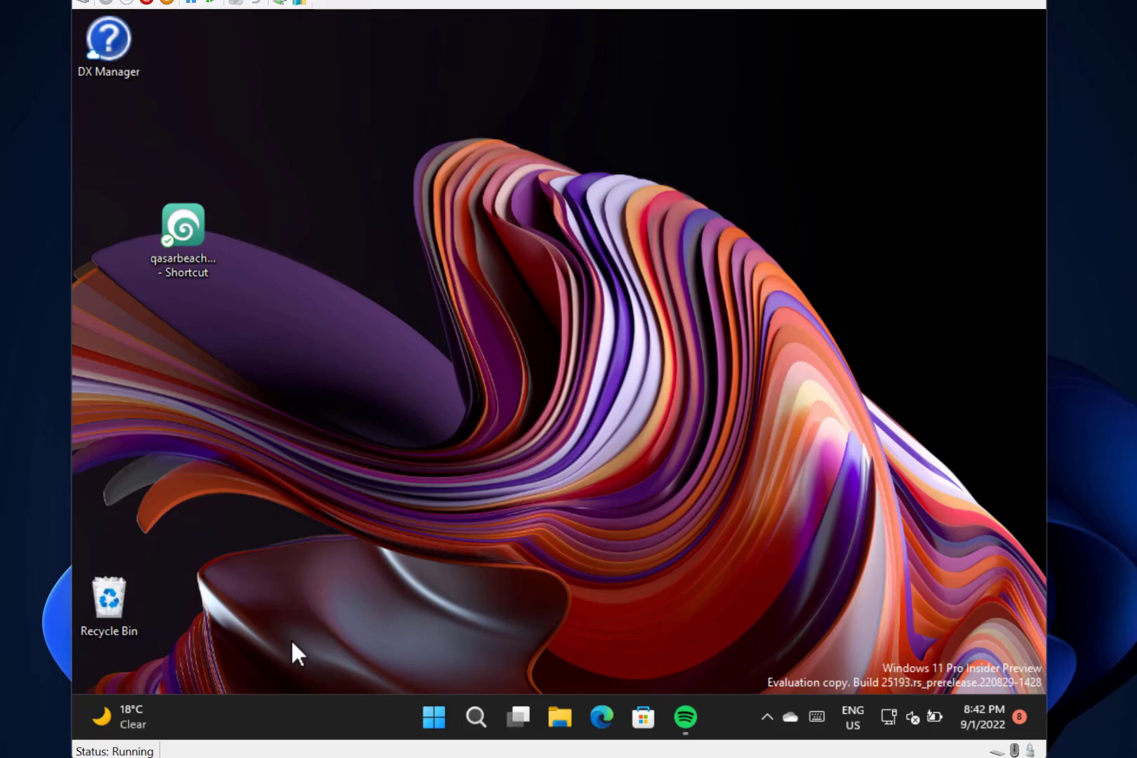
mouse_move(449, 670)
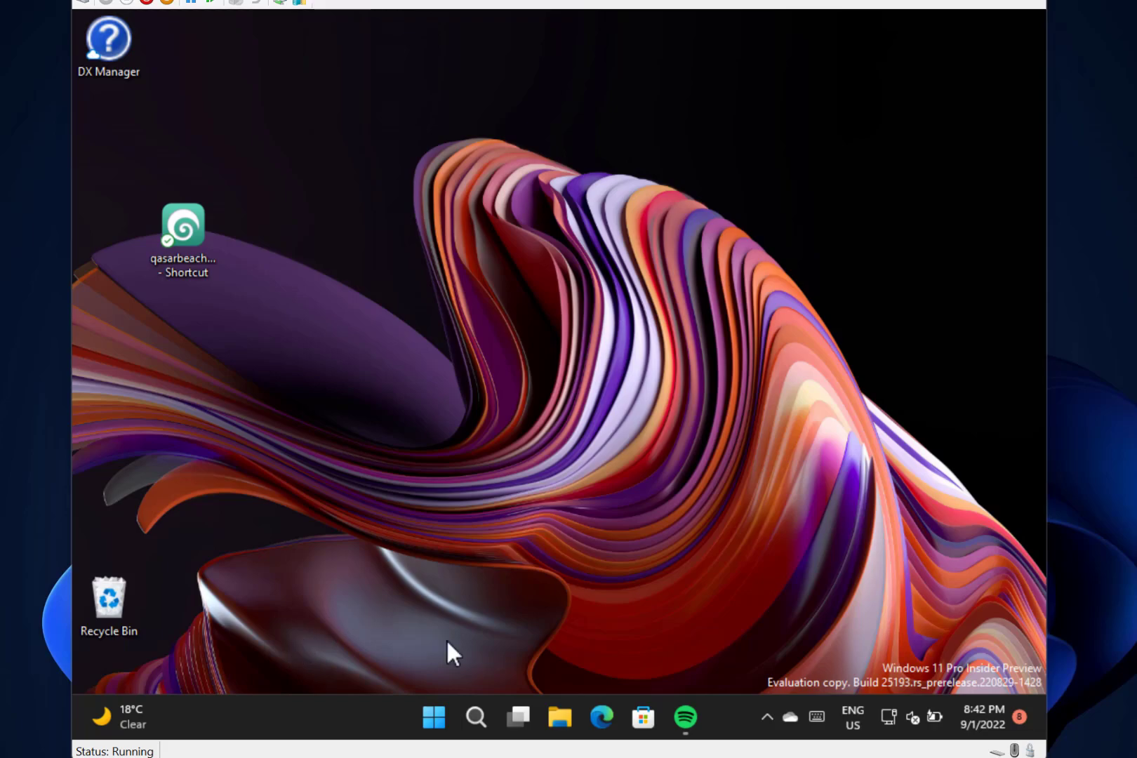
mouse_move(434, 715)
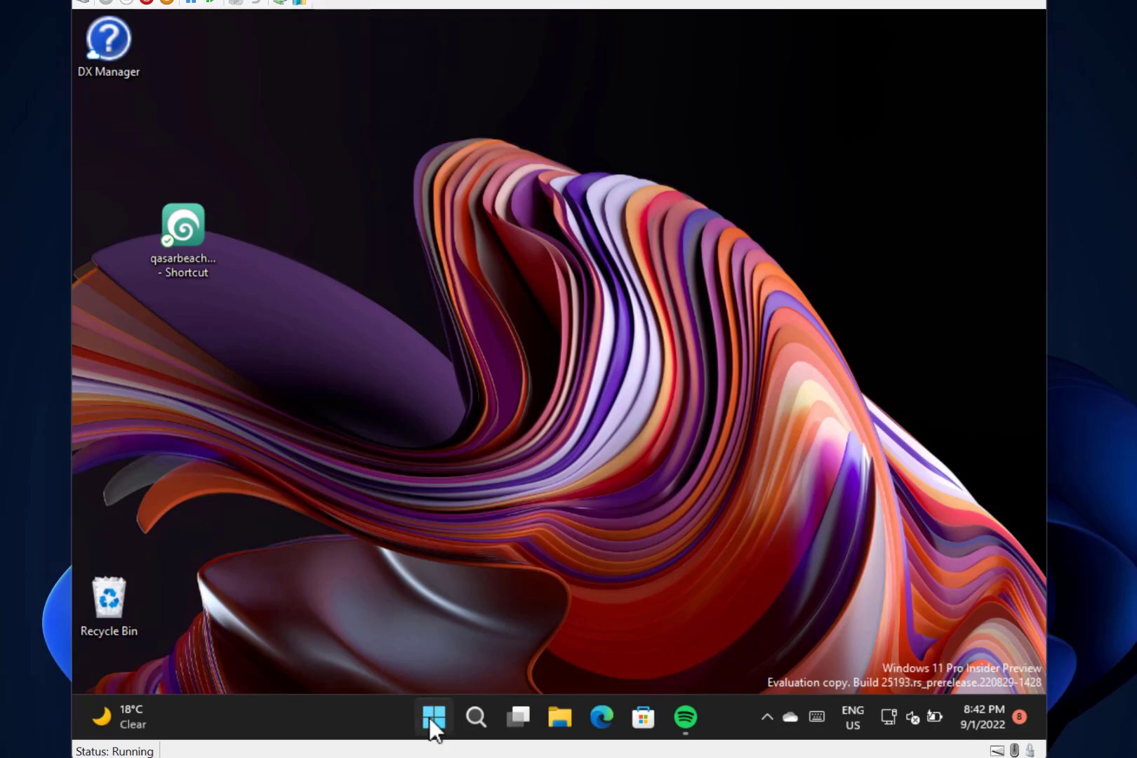
Launch Settings from Start's pinned apps and go to the Accounts page
click(434, 734)
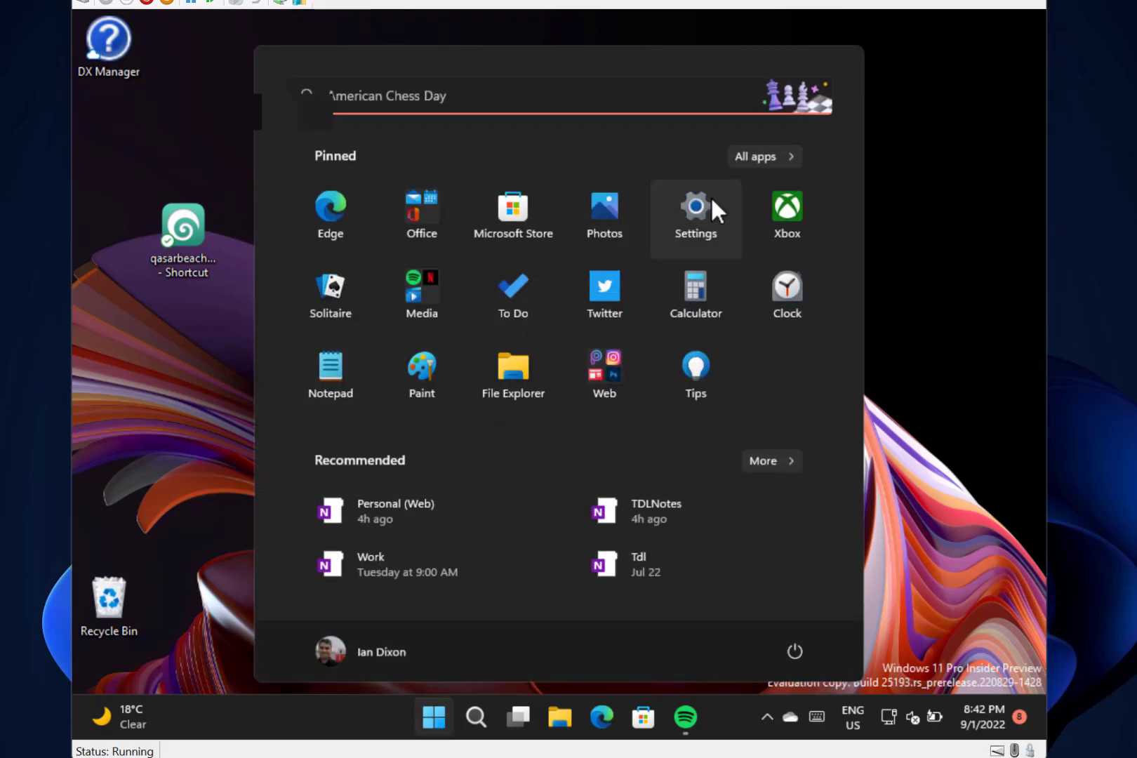
click(695, 206)
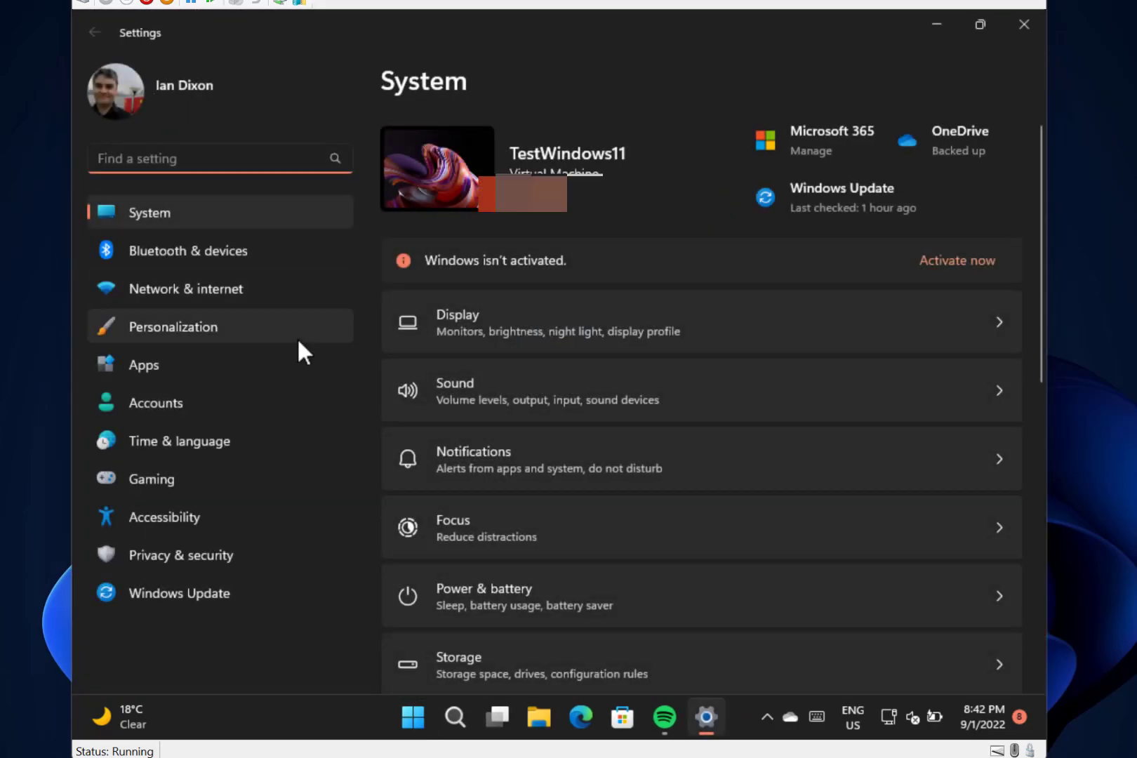
click(156, 403)
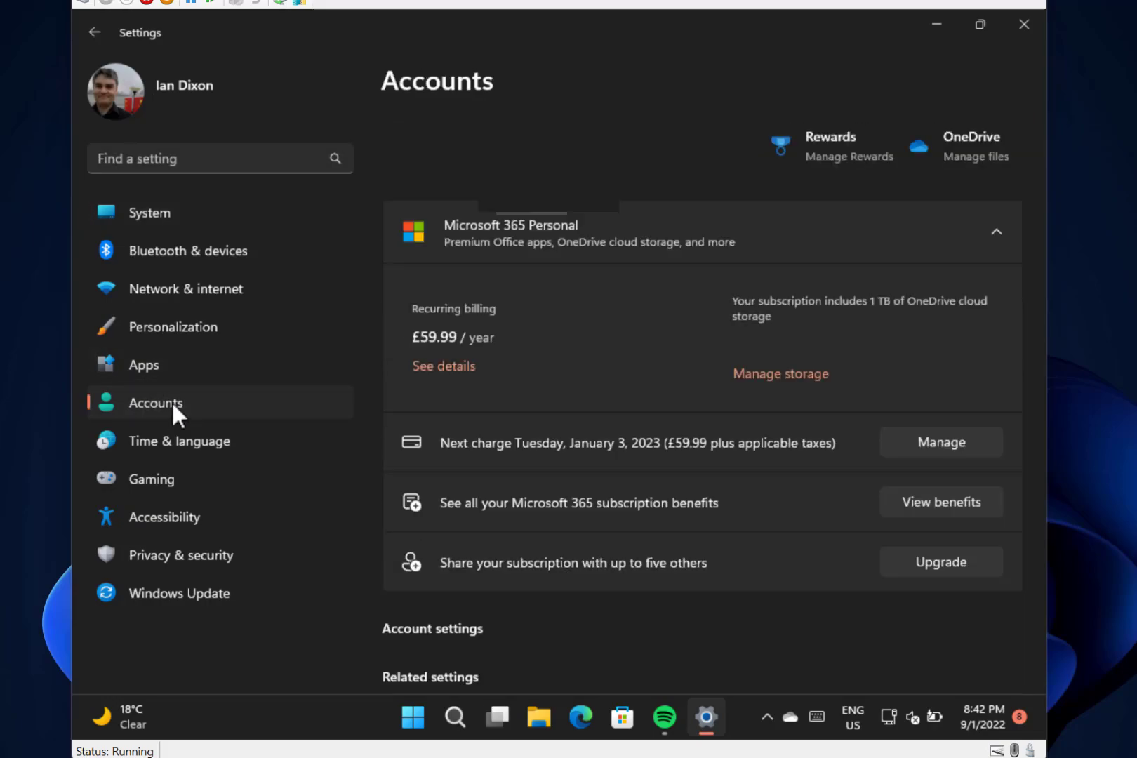
Collapse the Microsoft 365 Personal subscription card to reveal the account settings list
click(997, 230)
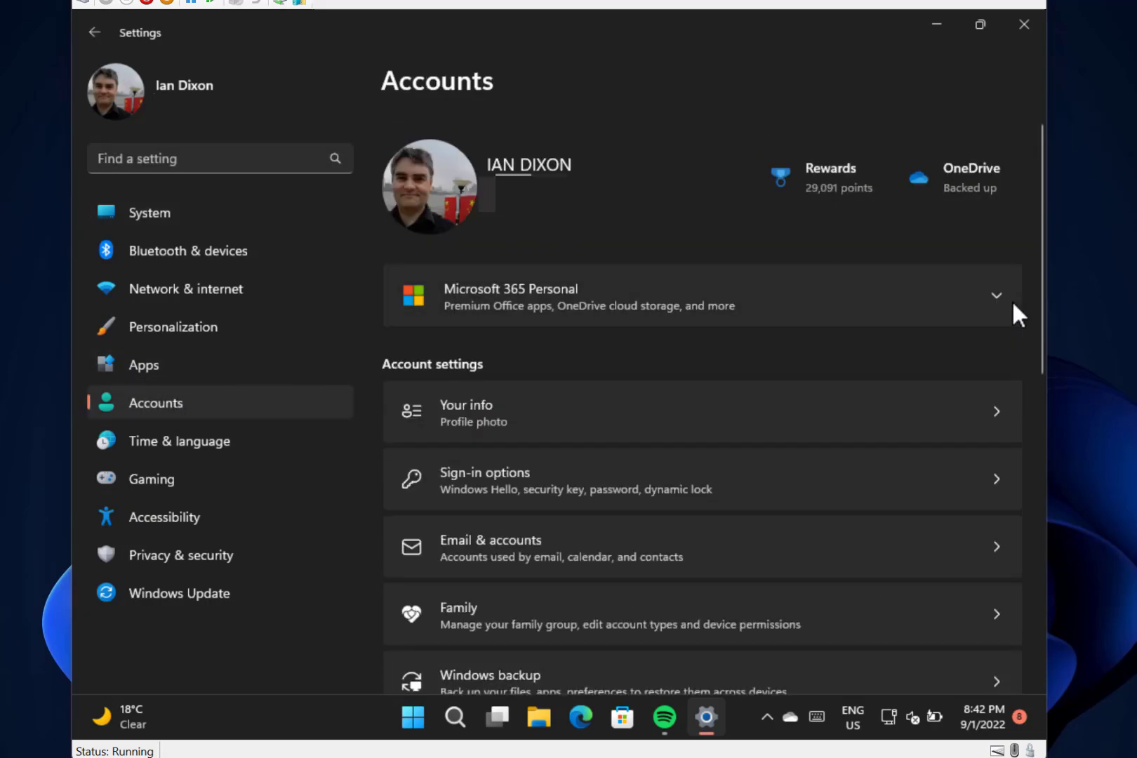
mouse_move(587, 334)
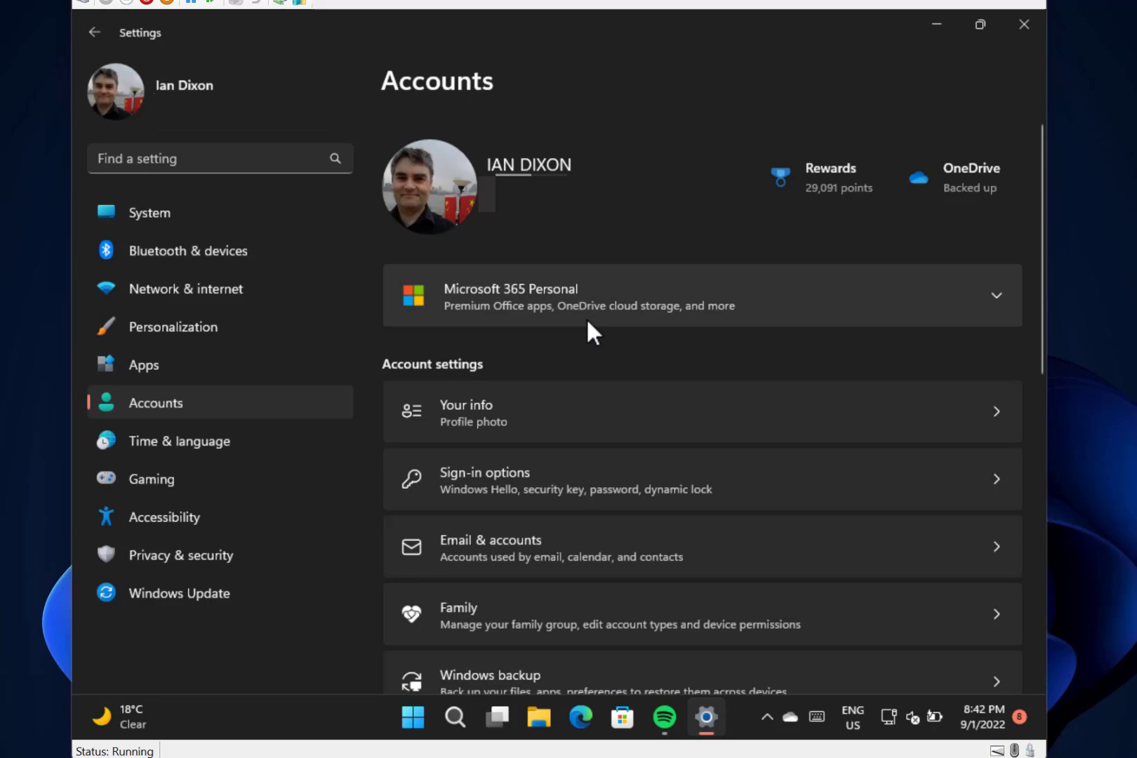
mouse_move(520, 357)
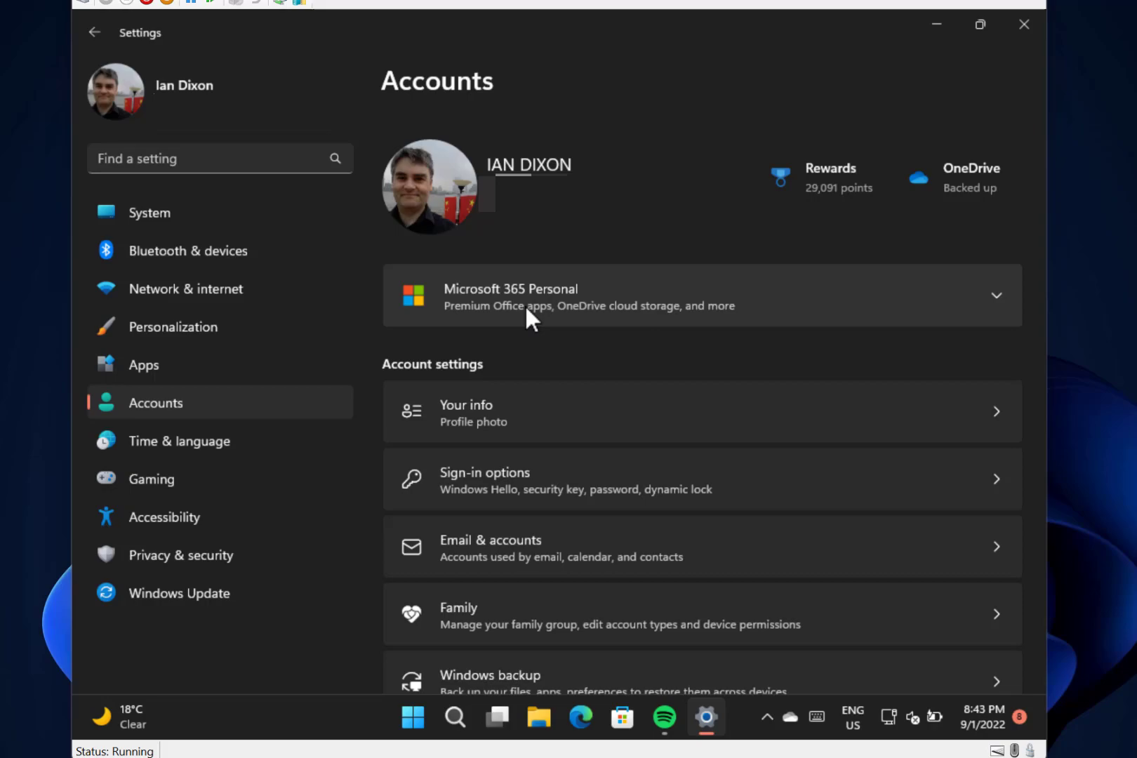
mouse_move(312, 341)
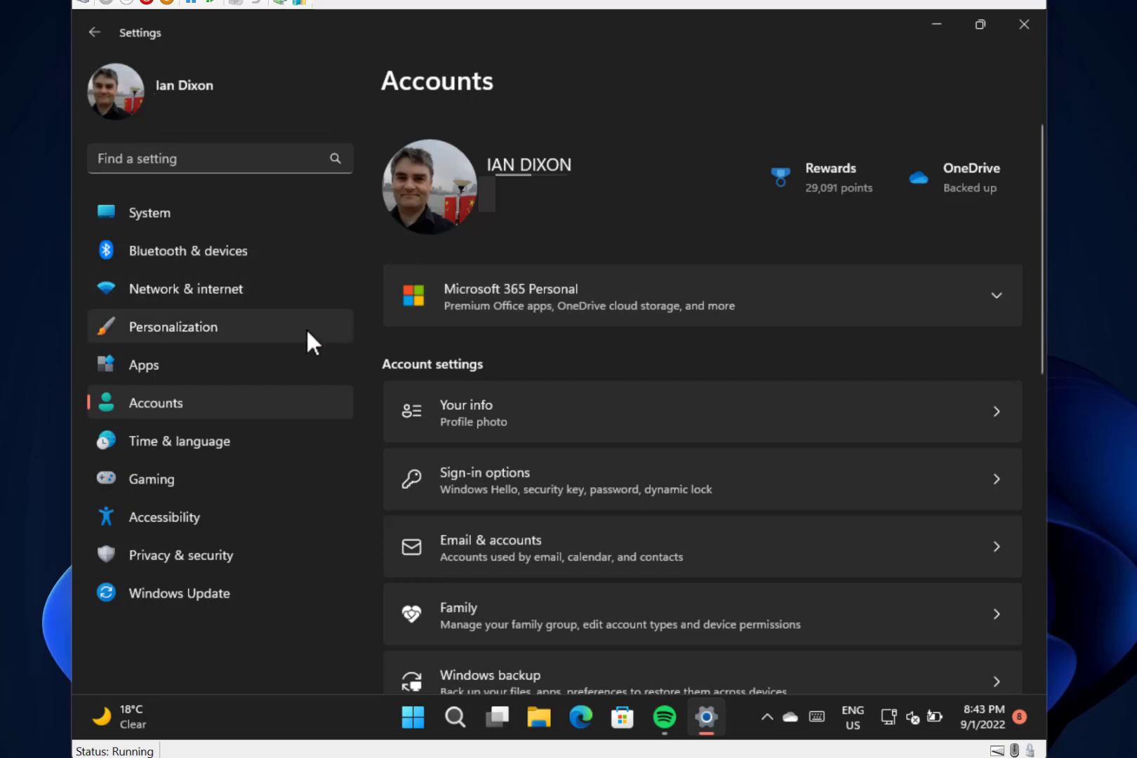
mouse_move(211, 252)
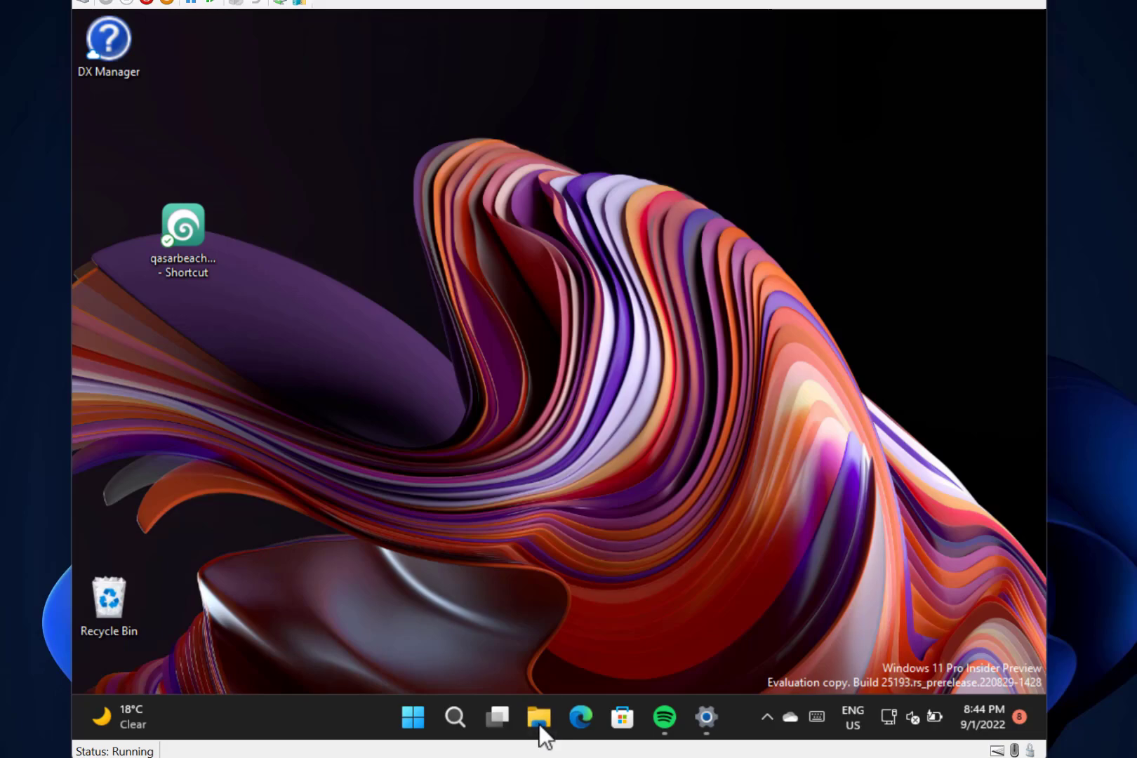
Launch File Explorer from the taskbar and browse This PC to reach Local Disk (C:)
click(539, 717)
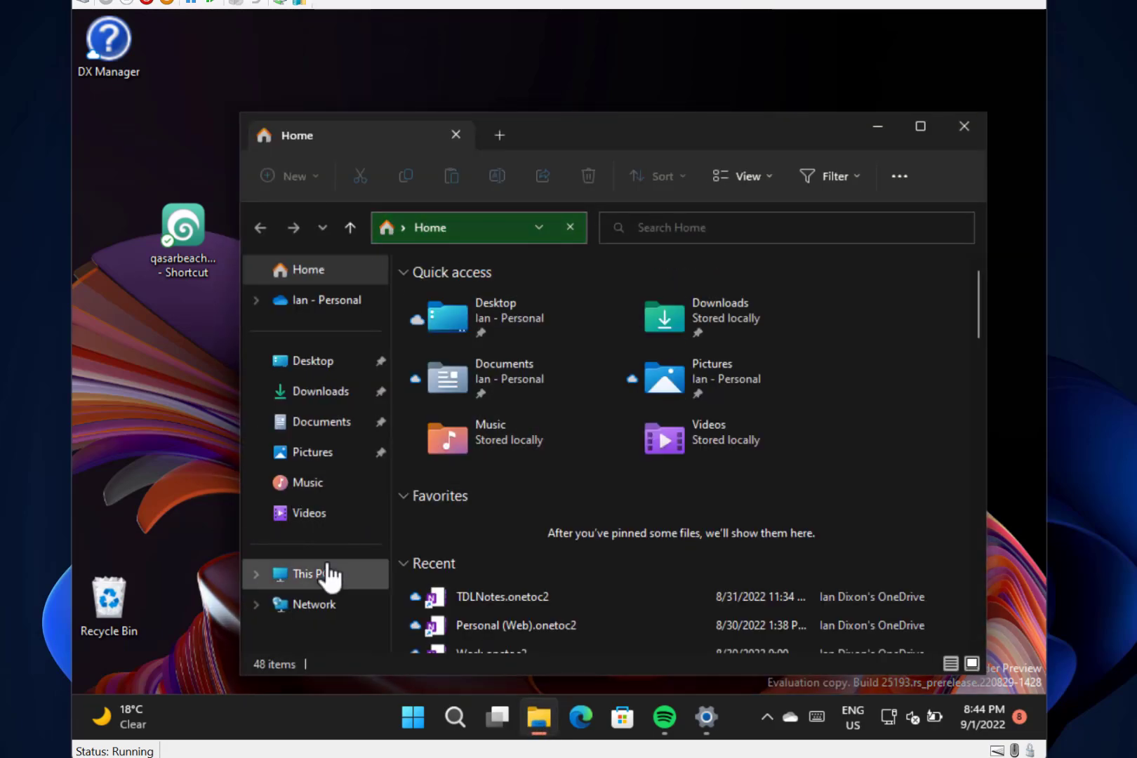
click(312, 574)
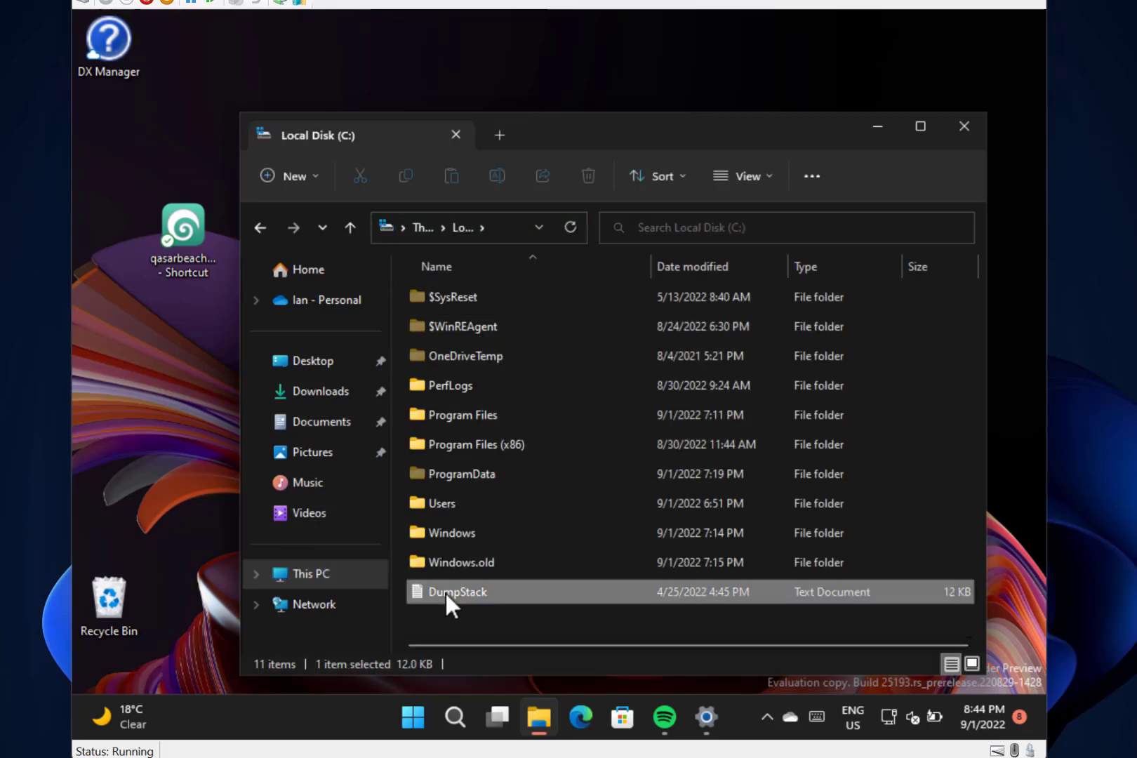
right_click(458, 592)
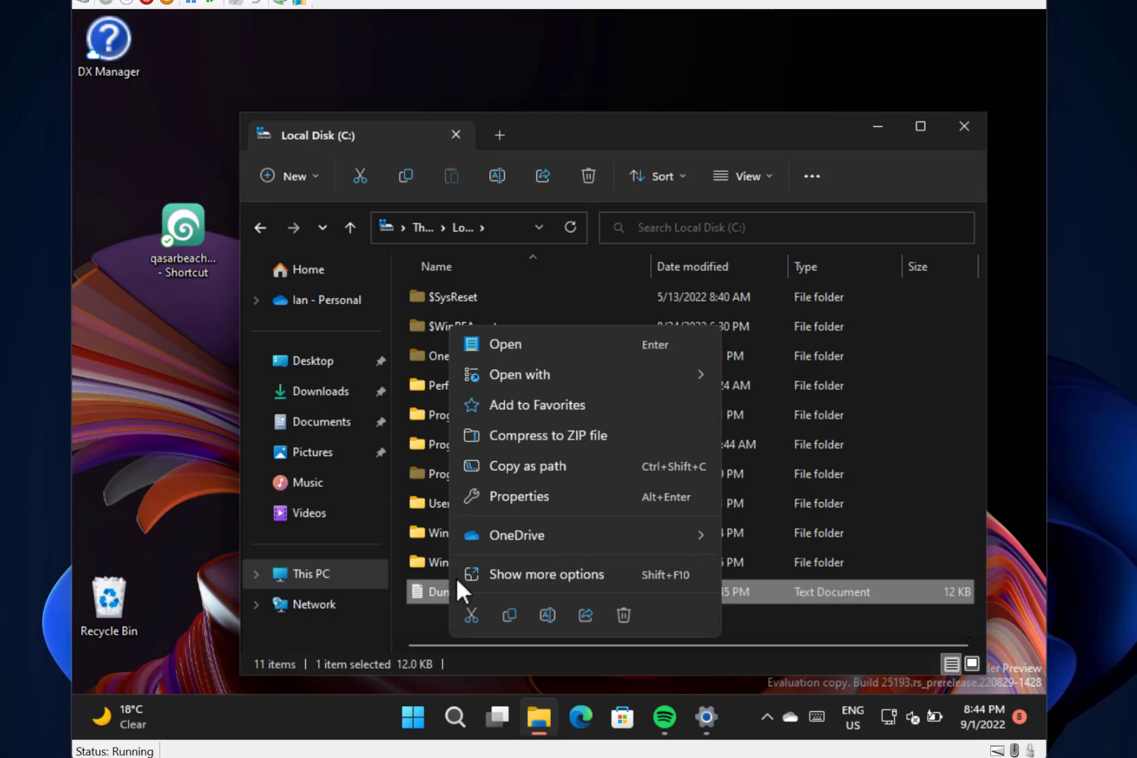
mouse_move(585, 622)
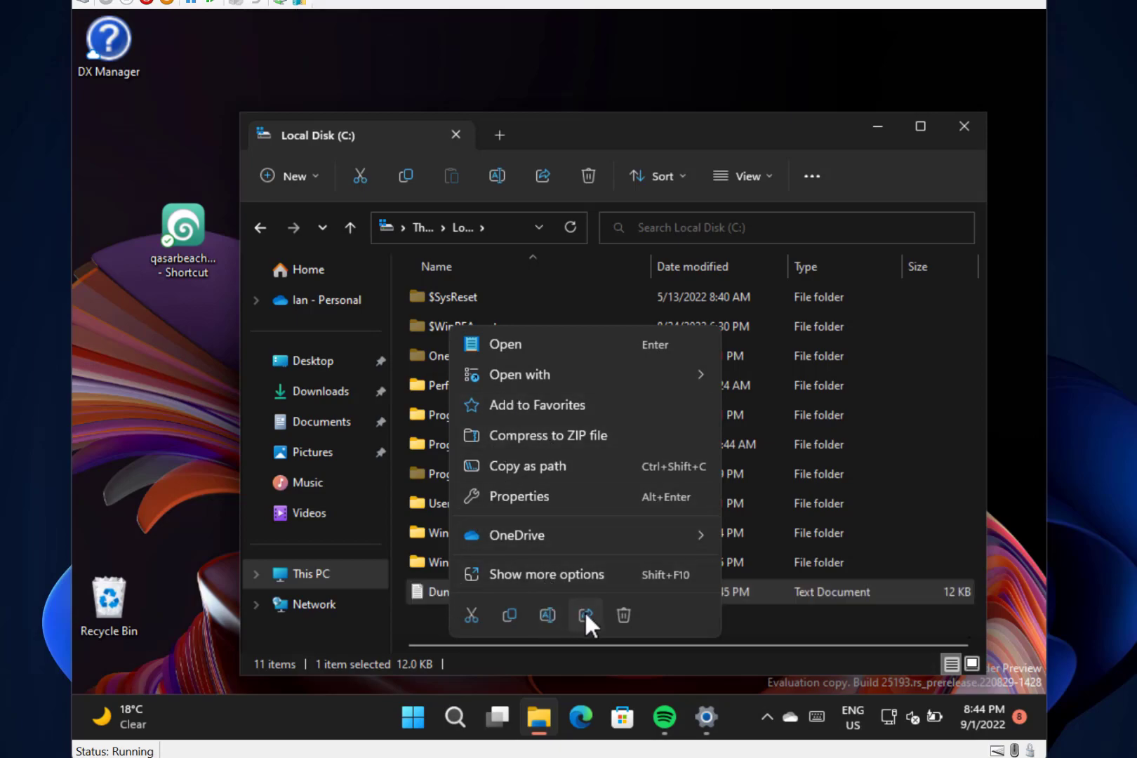
click(584, 615)
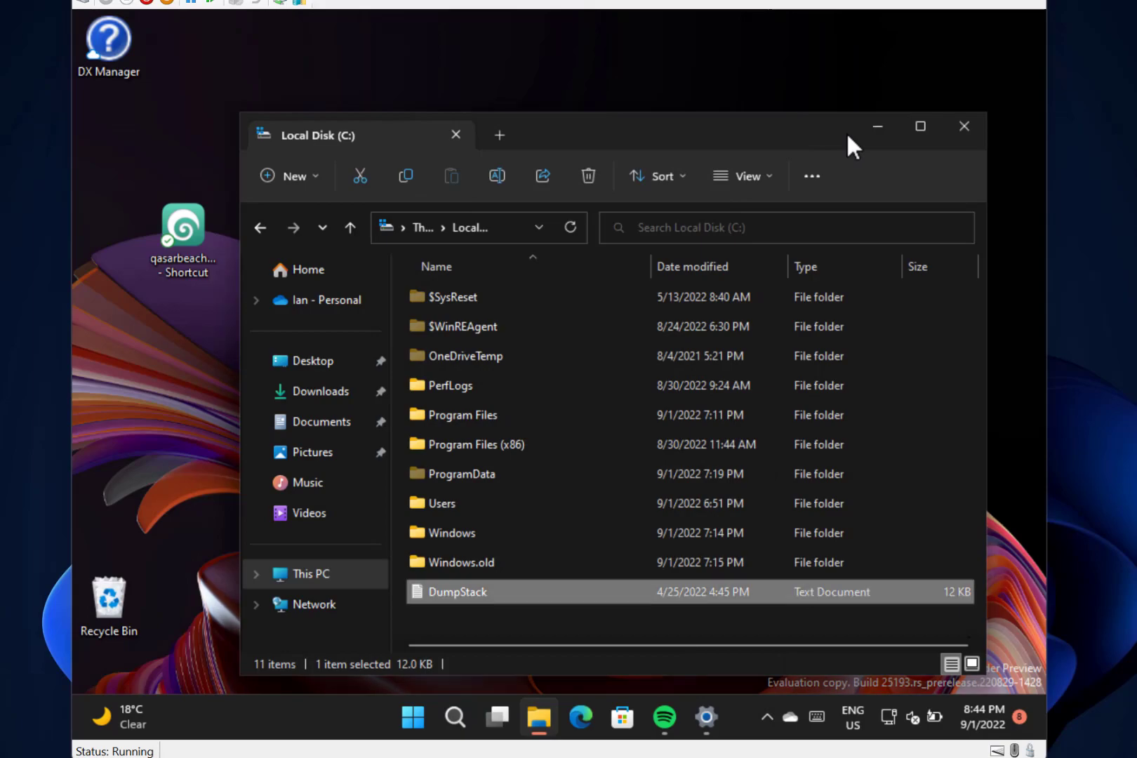
mouse_move(561, 163)
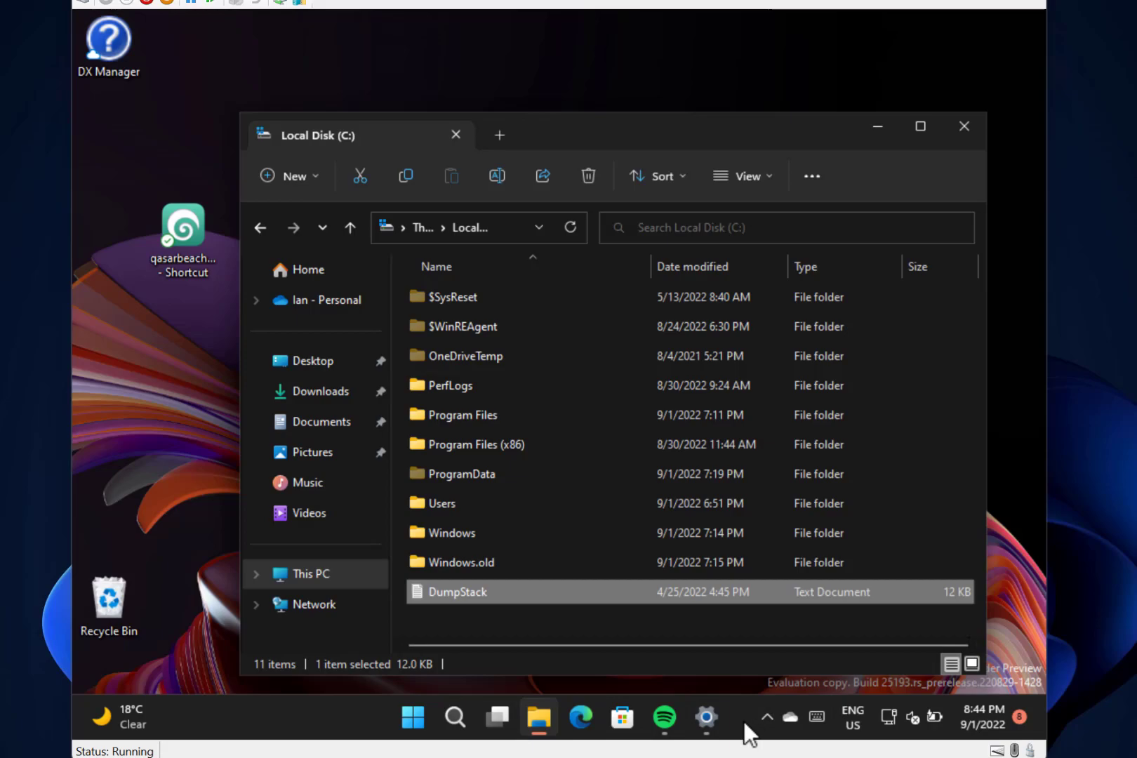
mouse_move(638, 726)
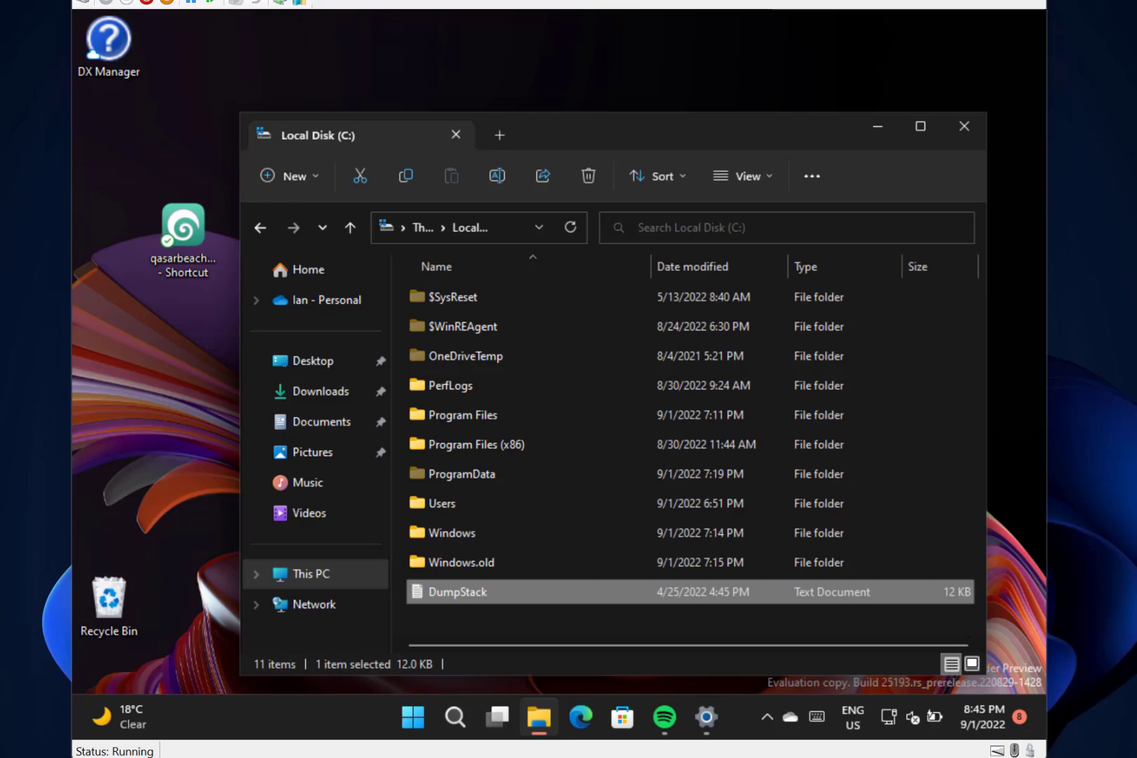
mouse_move(773, 665)
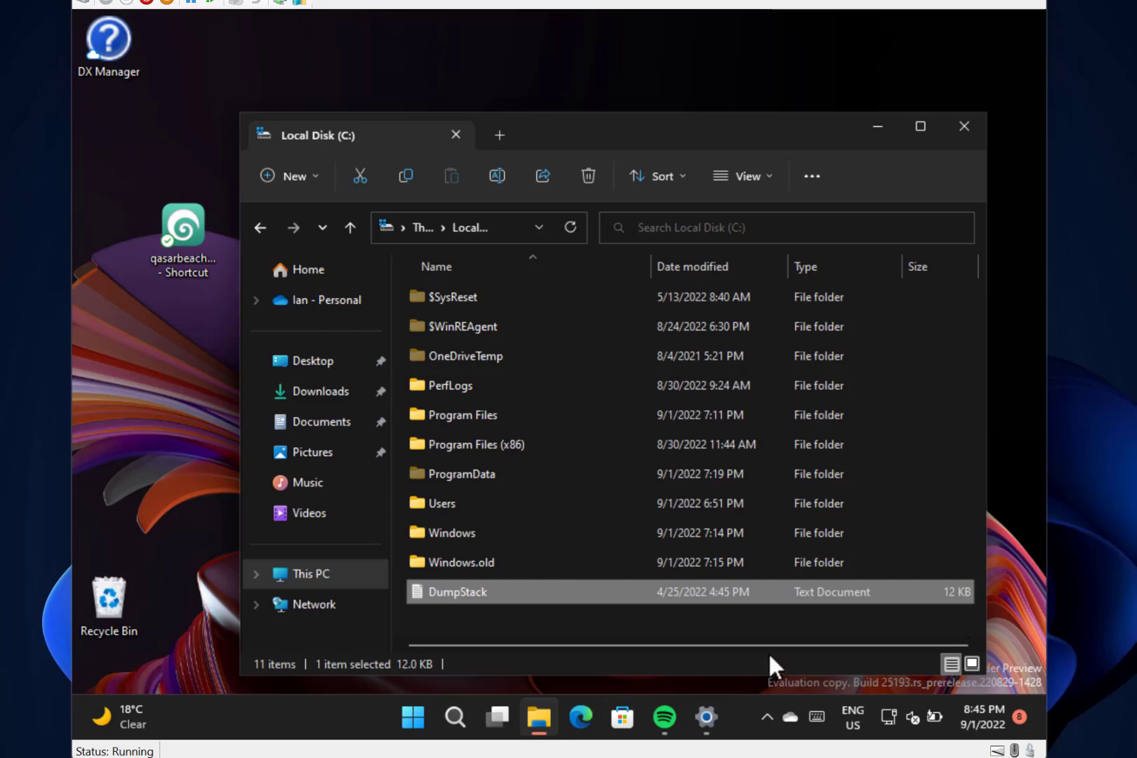
Bring up the taskbar search panel showing recent apps and trending searches
click(455, 717)
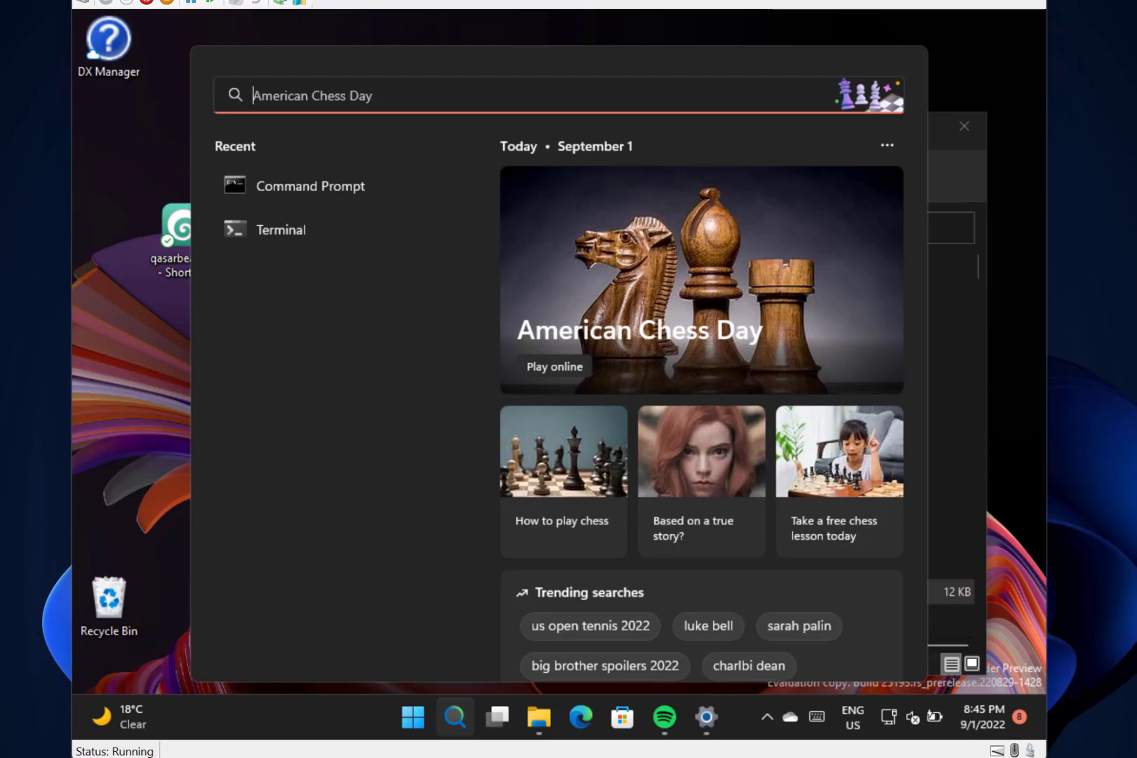
mouse_move(132, 319)
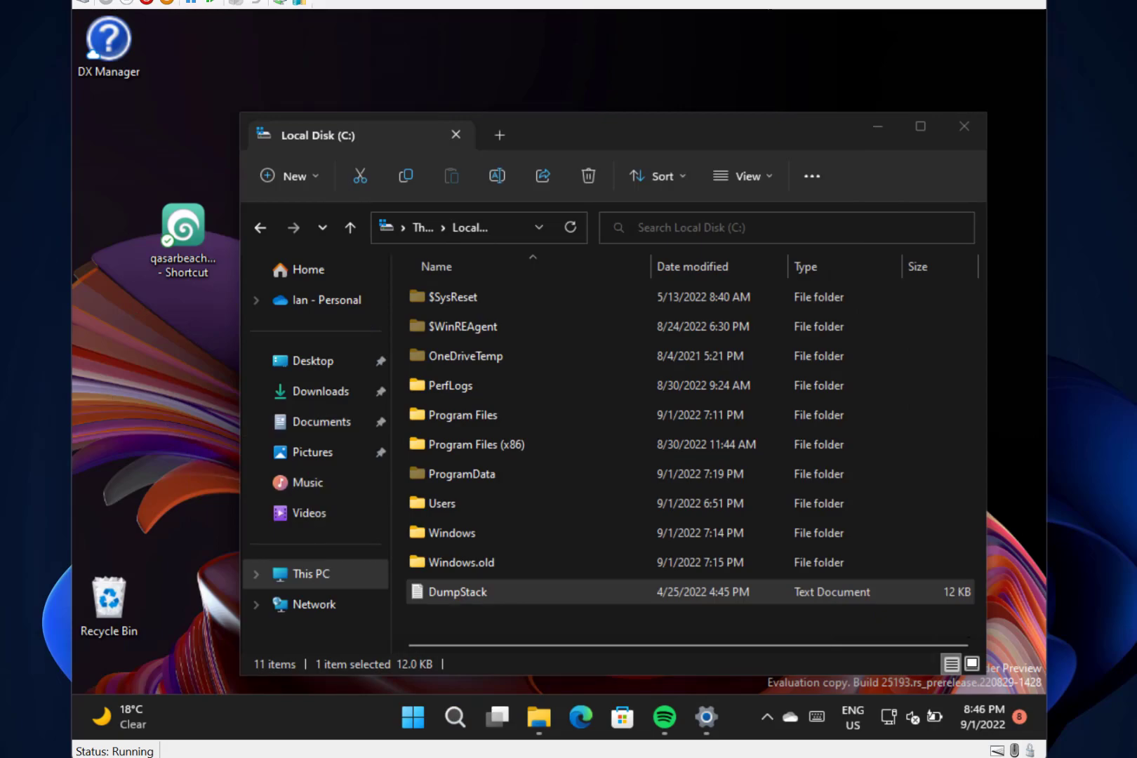
mouse_move(295, 76)
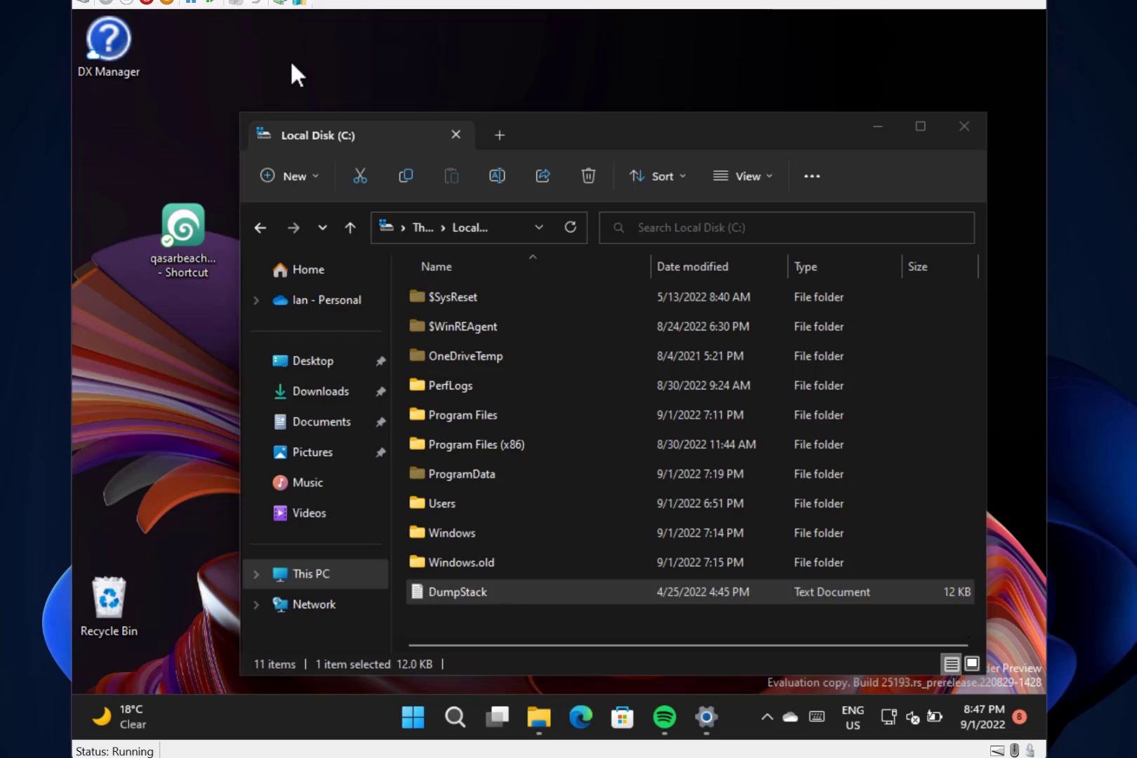
mouse_move(247, 148)
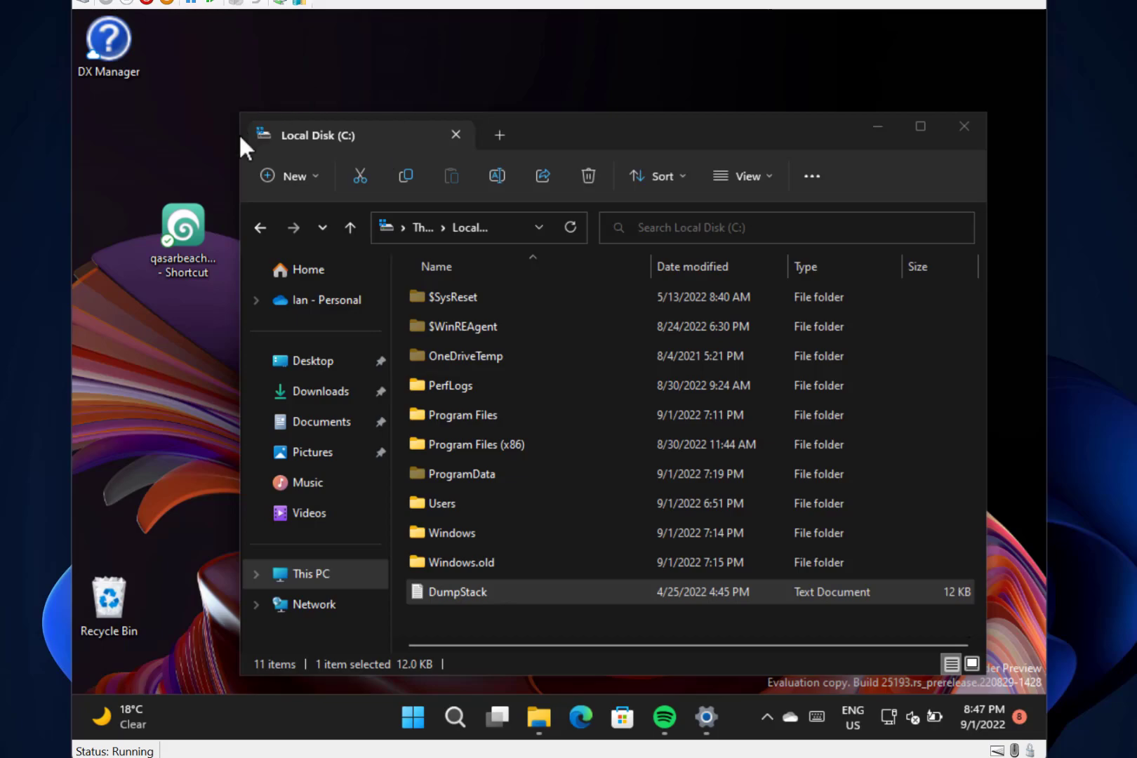
mouse_move(214, 308)
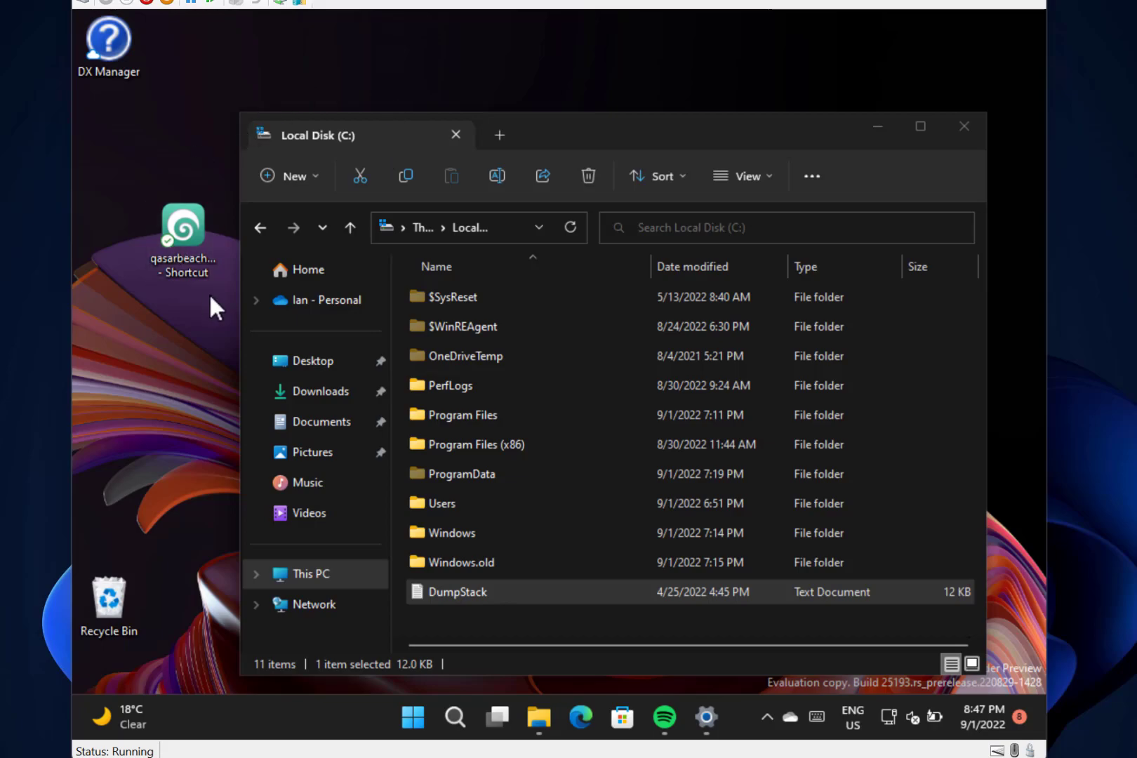